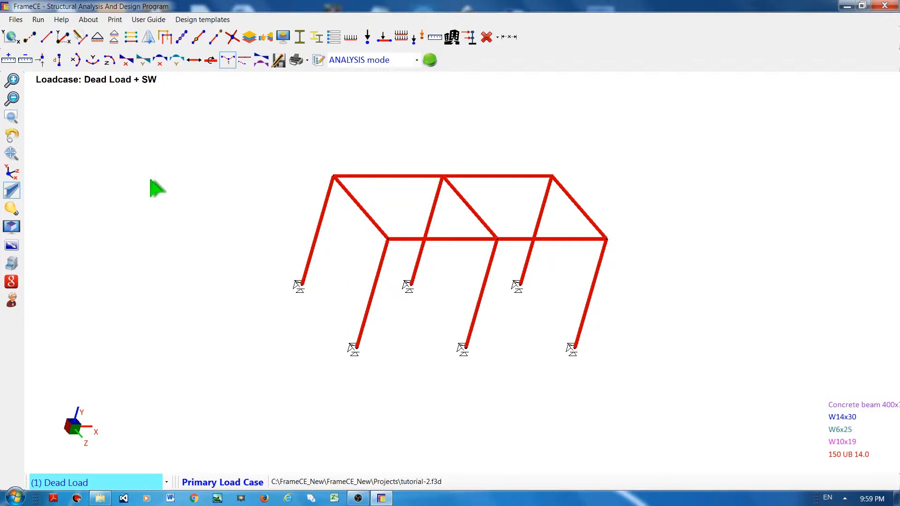
{"action": "mouse_move", "coordinate": [249, 165]}
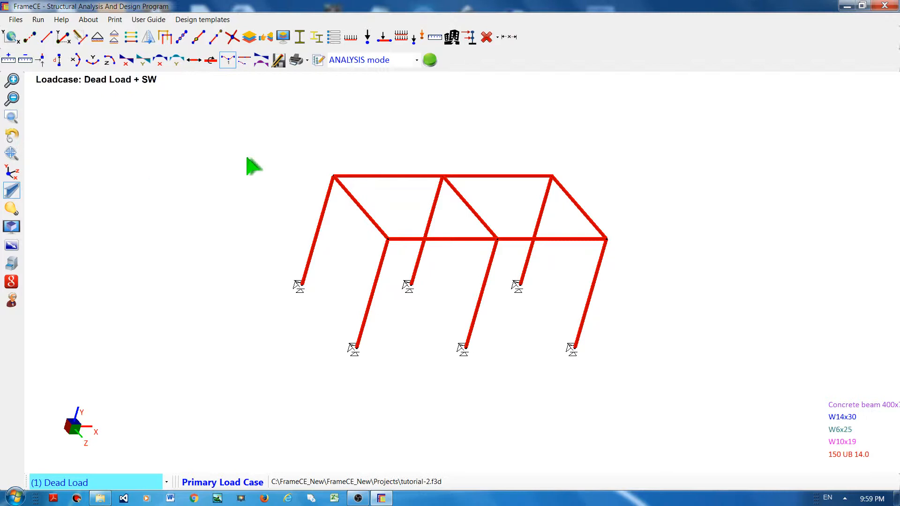
- Select the left and right rear top beams of the frame
{"action": "left_click", "coordinate": [387, 177]}
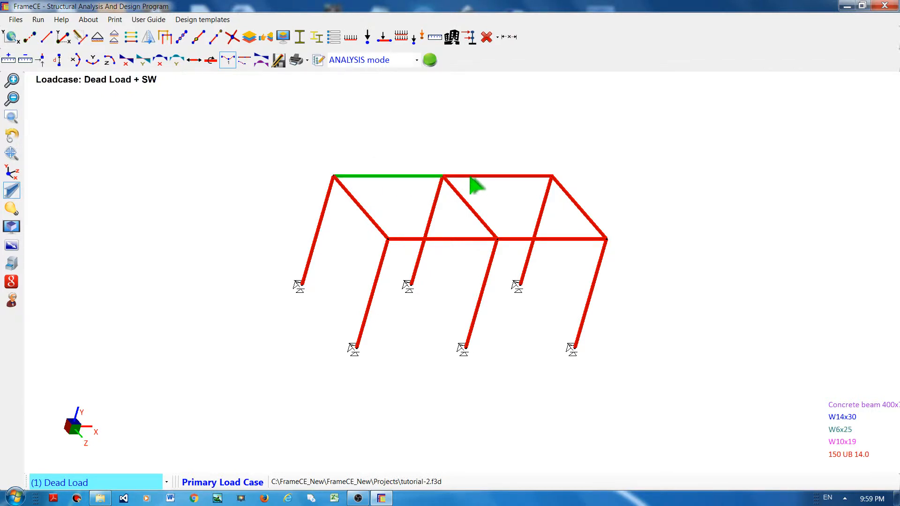
{"action": "left_click", "coordinate": [495, 176]}
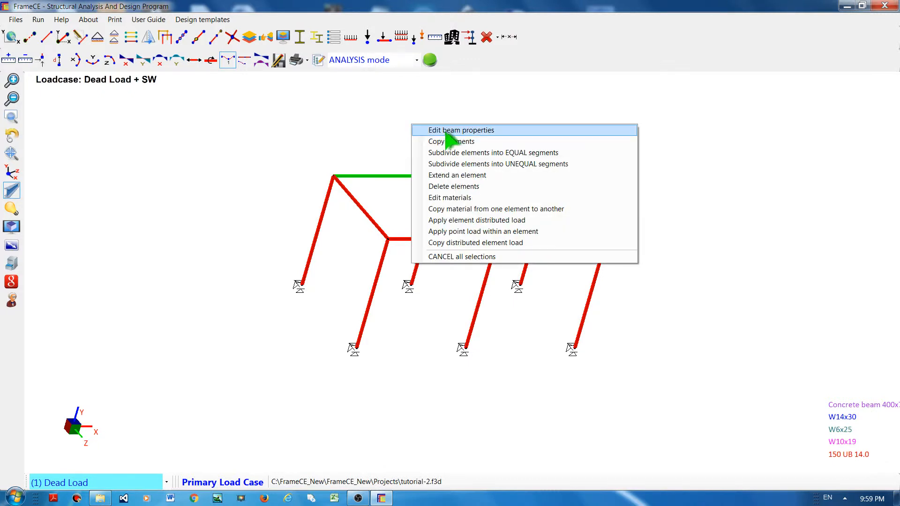
- Assign the Concrete beam 400x700 section to both rear top beams and apply it
{"action": "left_click", "coordinate": [461, 129]}
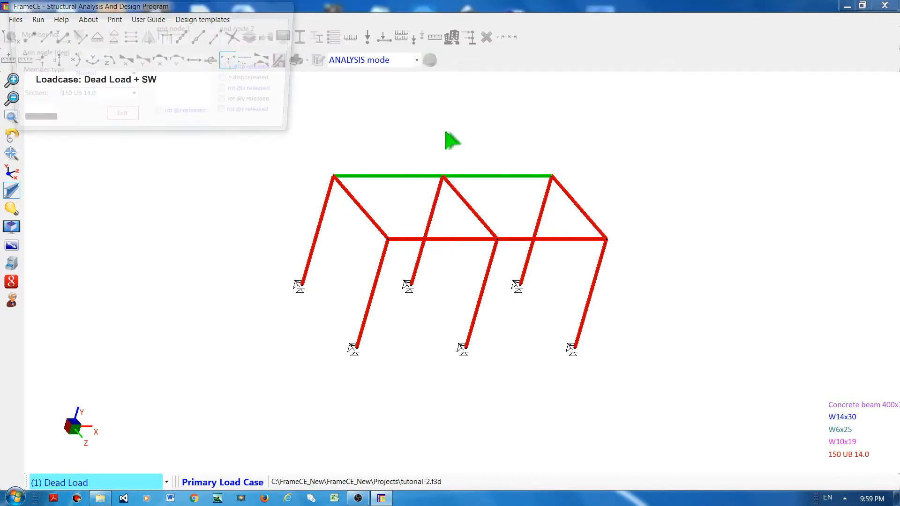
{"action": "left_click", "coordinate": [132, 97]}
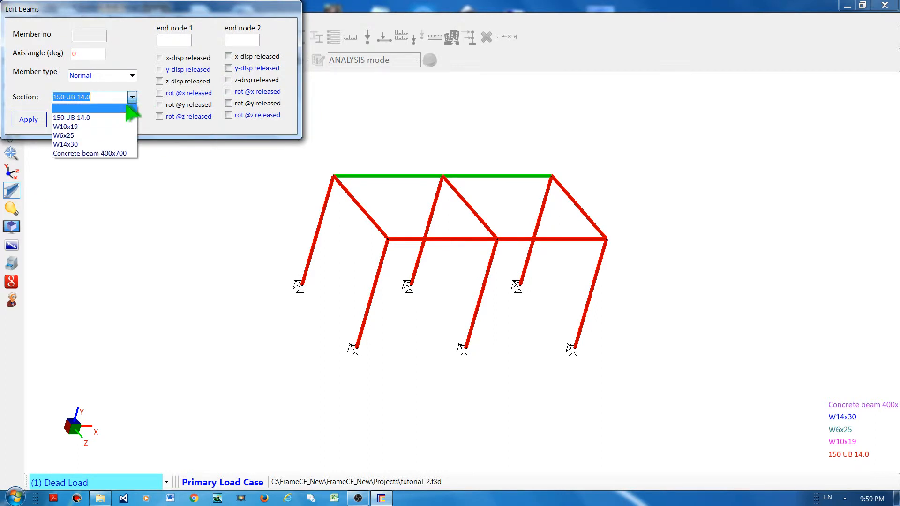
{"action": "mouse_move", "coordinate": [72, 154]}
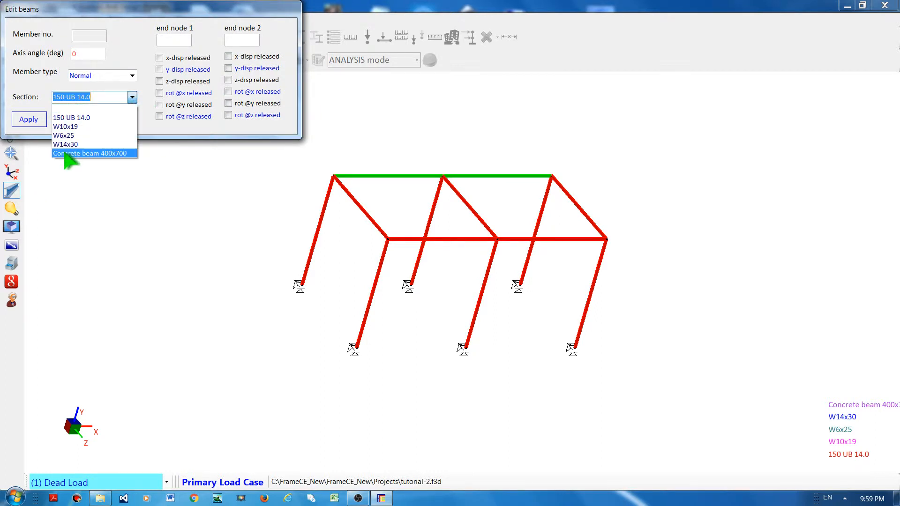
{"action": "left_click", "coordinate": [93, 153]}
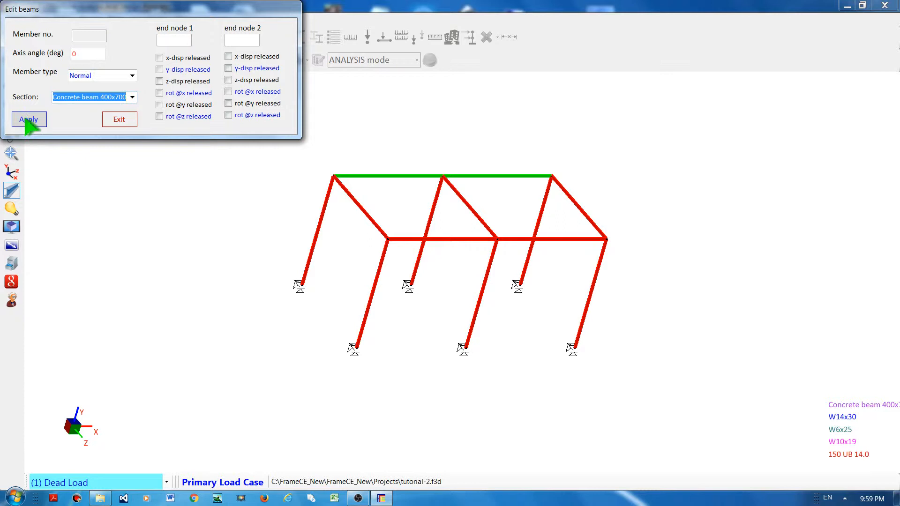
{"action": "left_click", "coordinate": [28, 119]}
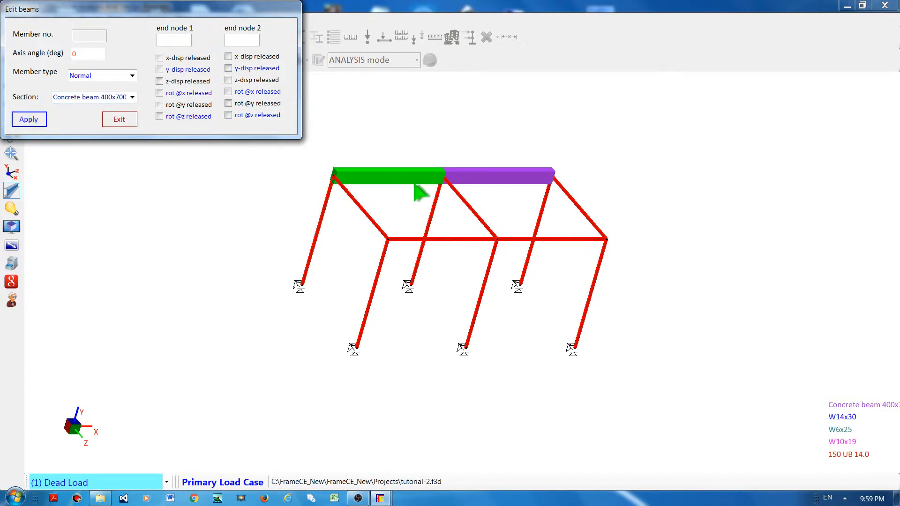
{"action": "mouse_move", "coordinate": [401, 193]}
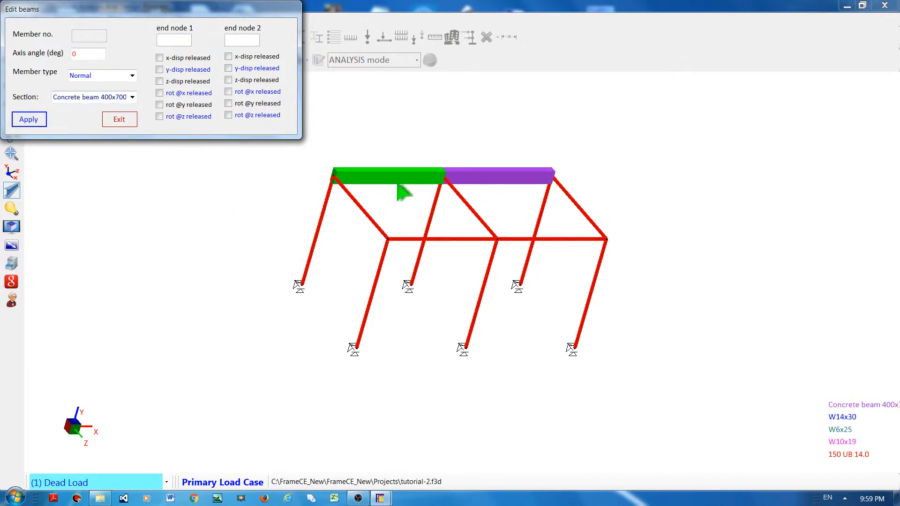
{"action": "left_click", "coordinate": [499, 177]}
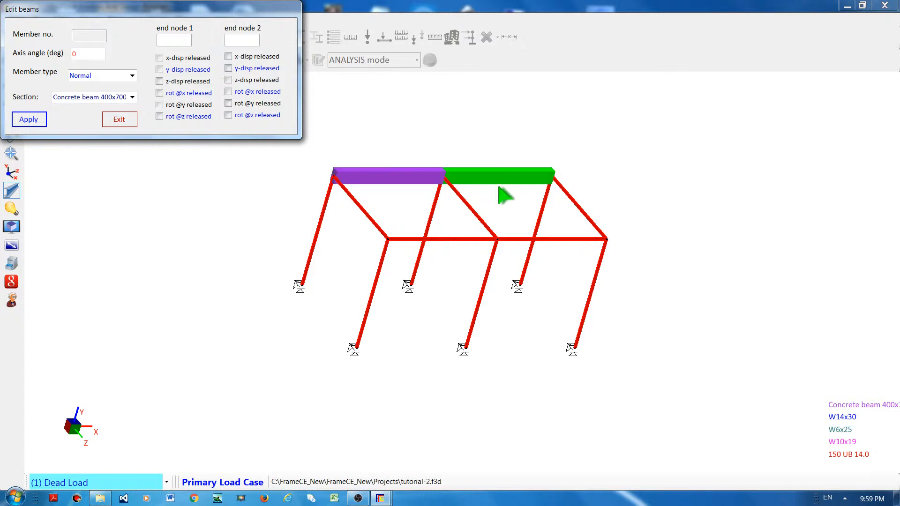
{"action": "left_click", "coordinate": [119, 119]}
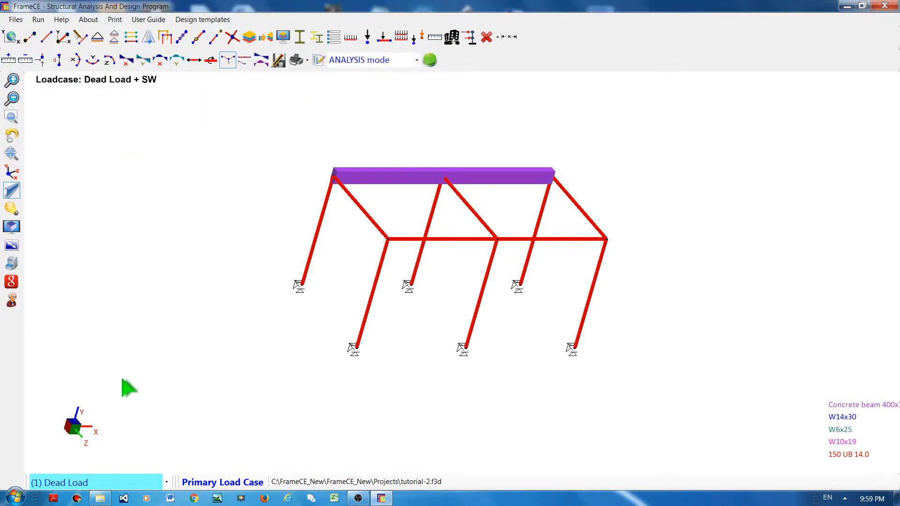
{"action": "mouse_move", "coordinate": [751, 455]}
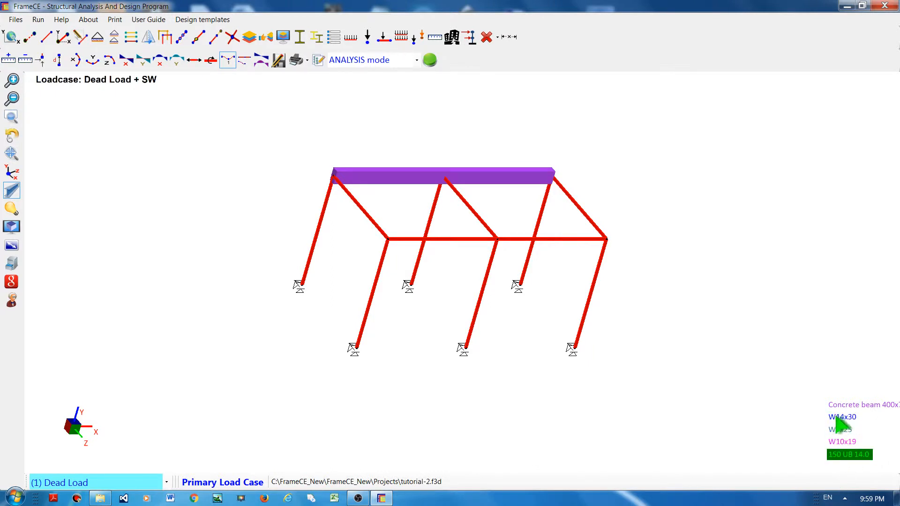
- Pick W14x30 in the section legend as the section to assign to the top beams
{"action": "left_click", "coordinate": [839, 430]}
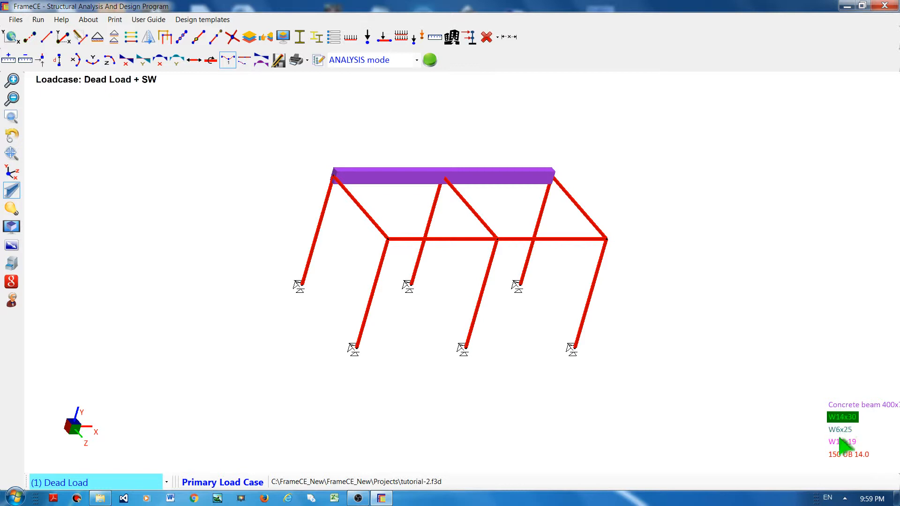
{"action": "mouse_move", "coordinate": [848, 439]}
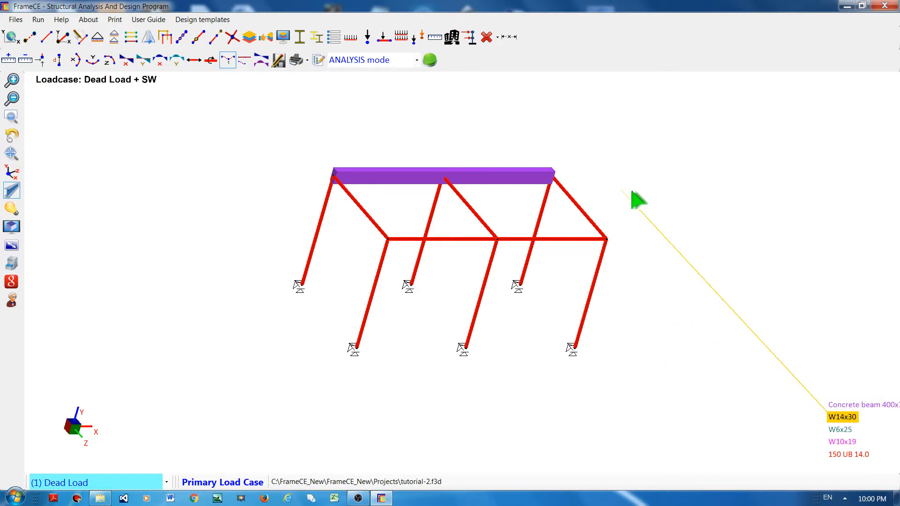
{"action": "mouse_move", "coordinate": [598, 214]}
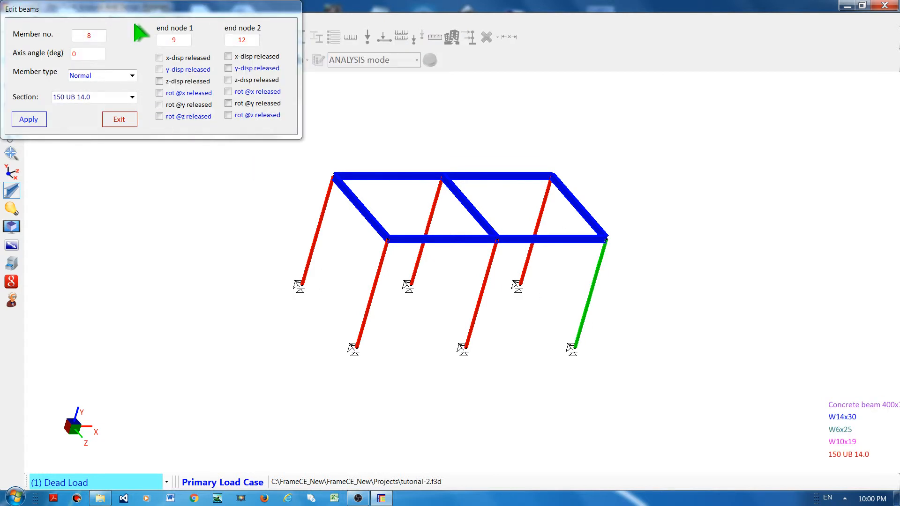
{"action": "mouse_move", "coordinate": [107, 224]}
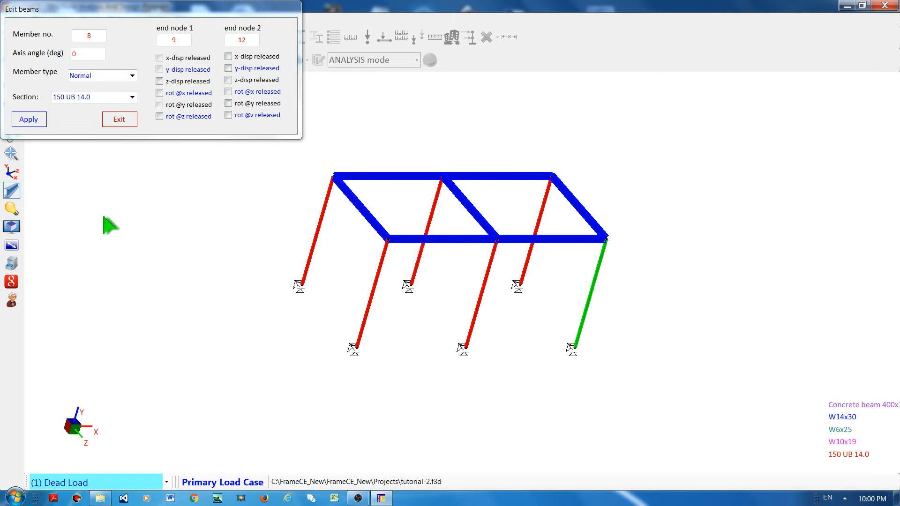
- Set the front right corner column's section to W14x30 and apply it
{"action": "left_click", "coordinate": [133, 96]}
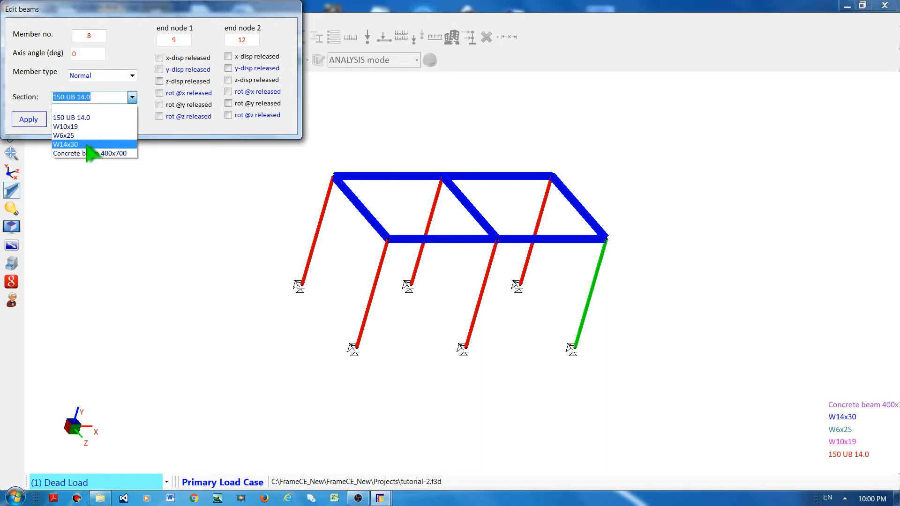
{"action": "left_click", "coordinate": [65, 138]}
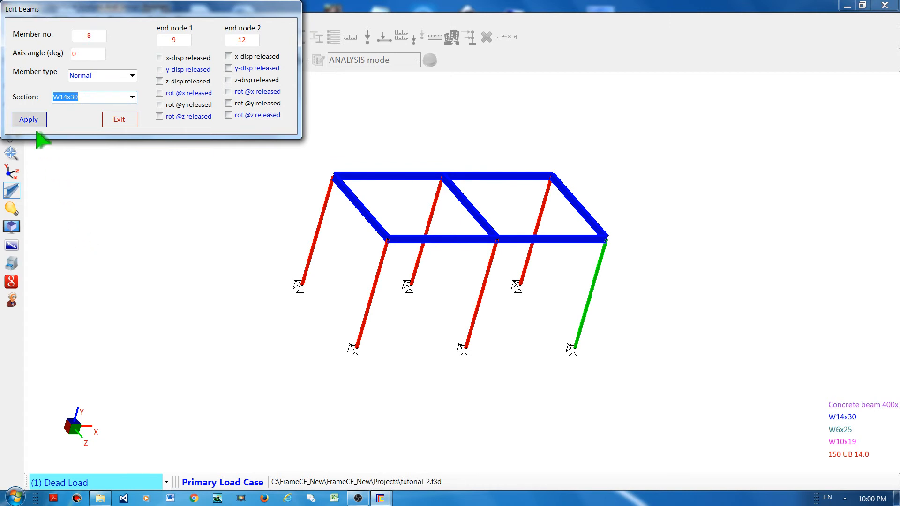
{"action": "left_click", "coordinate": [28, 119]}
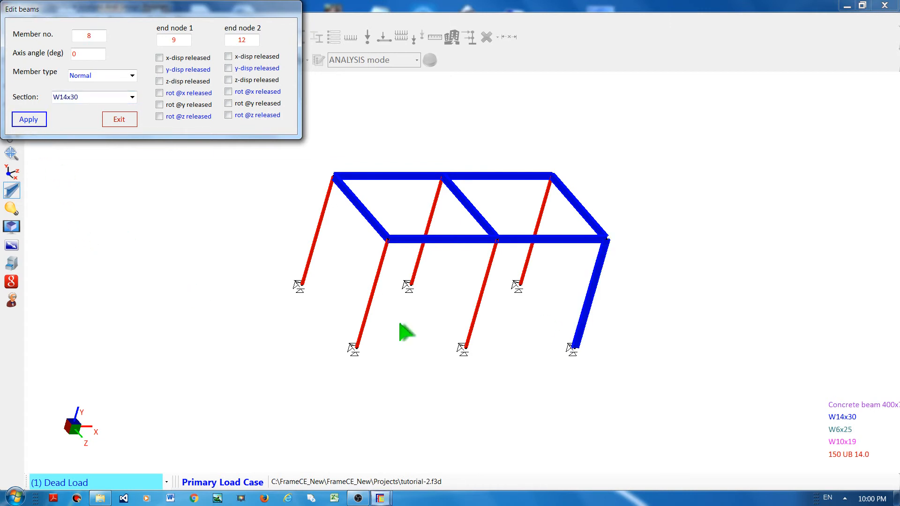
{"action": "mouse_move", "coordinate": [518, 255]}
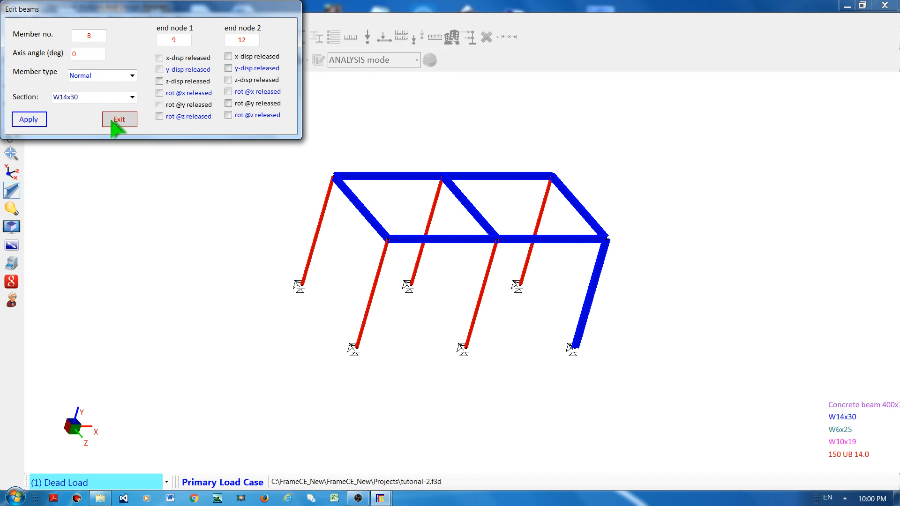
{"action": "left_click", "coordinate": [119, 120]}
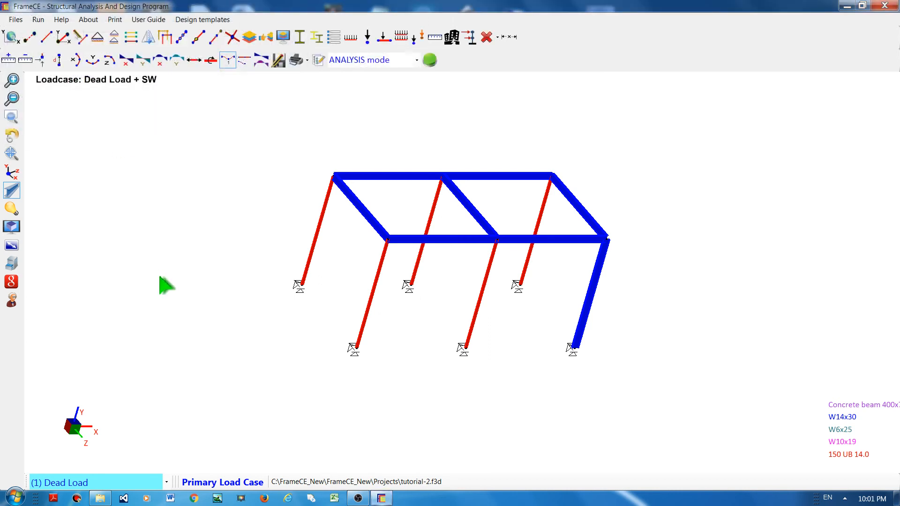